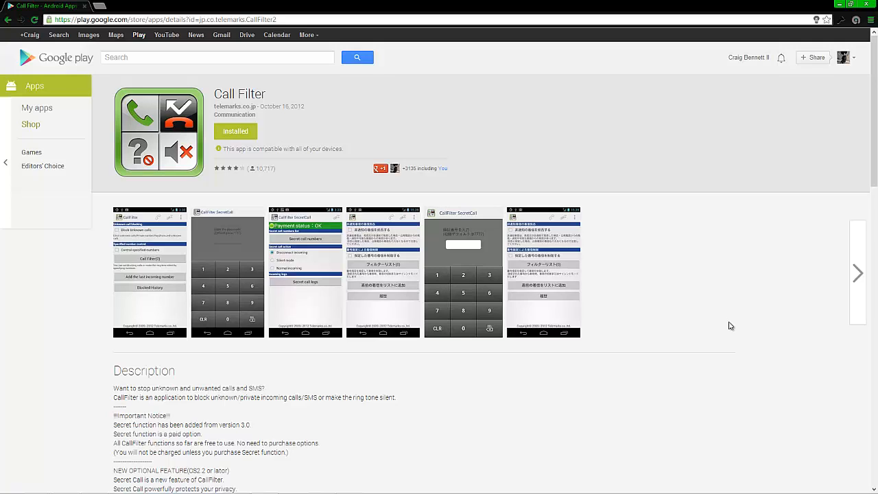
{"action": "mouse_move", "coordinate": [305, 260]}
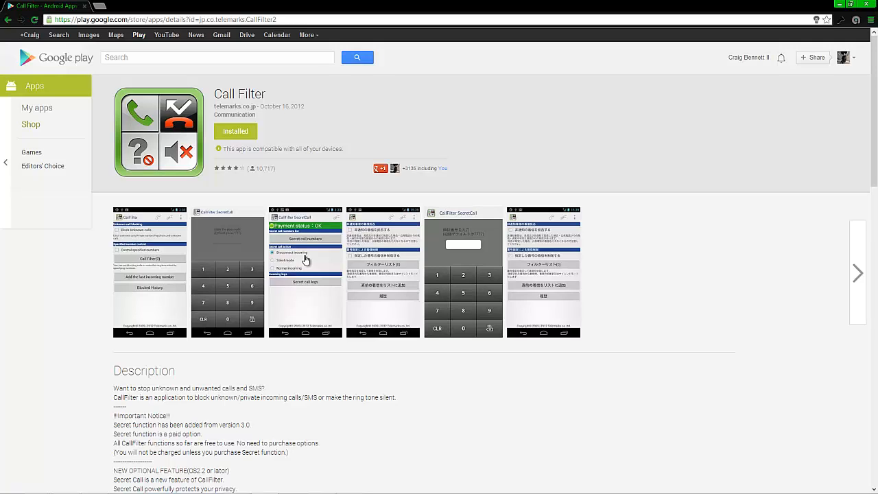
{"action": "mouse_move", "coordinate": [301, 250]}
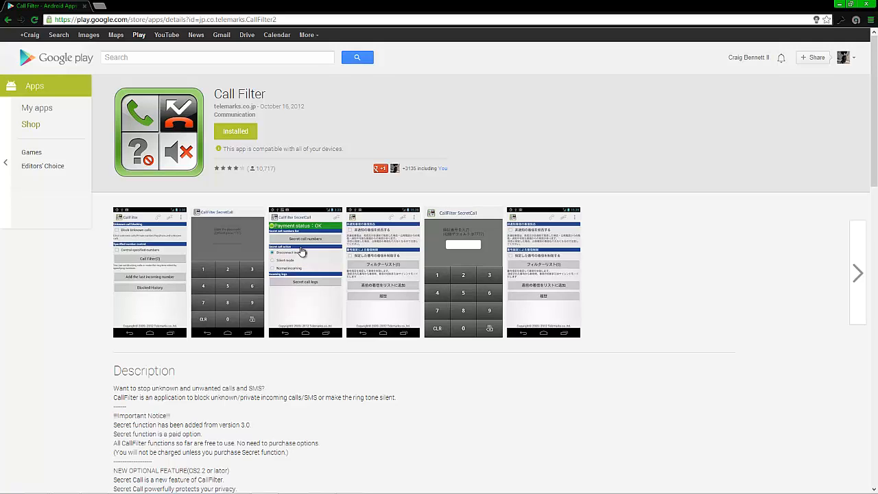
{"action": "mouse_move", "coordinate": [196, 180]}
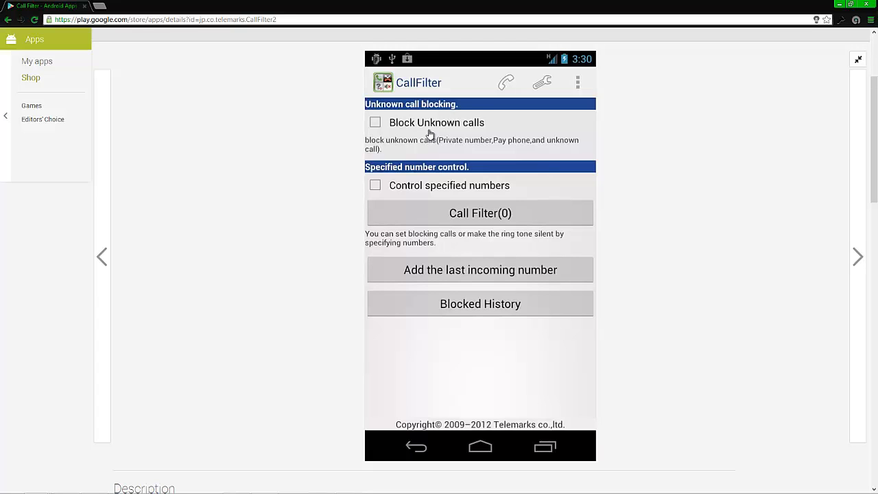
{"action": "mouse_move", "coordinate": [458, 293]}
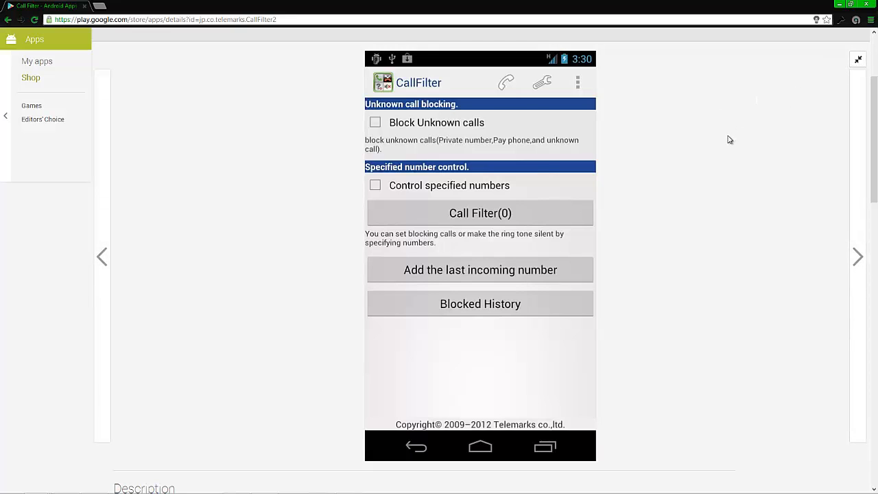
{"action": "mouse_move", "coordinate": [659, 221]}
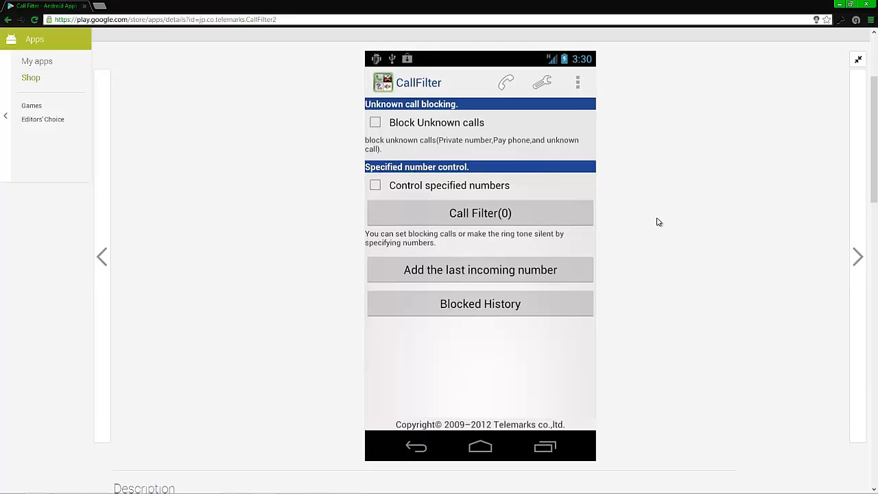
{"action": "mouse_move", "coordinate": [625, 254]}
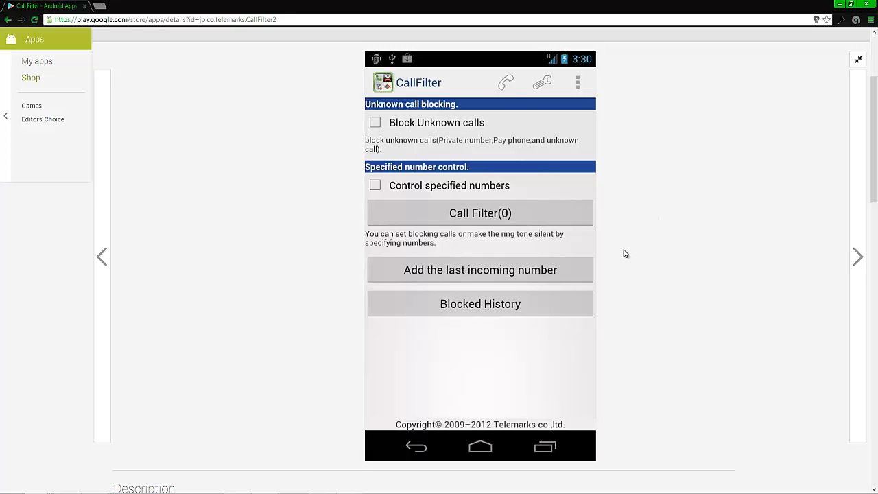
{"action": "mouse_move", "coordinate": [434, 250]}
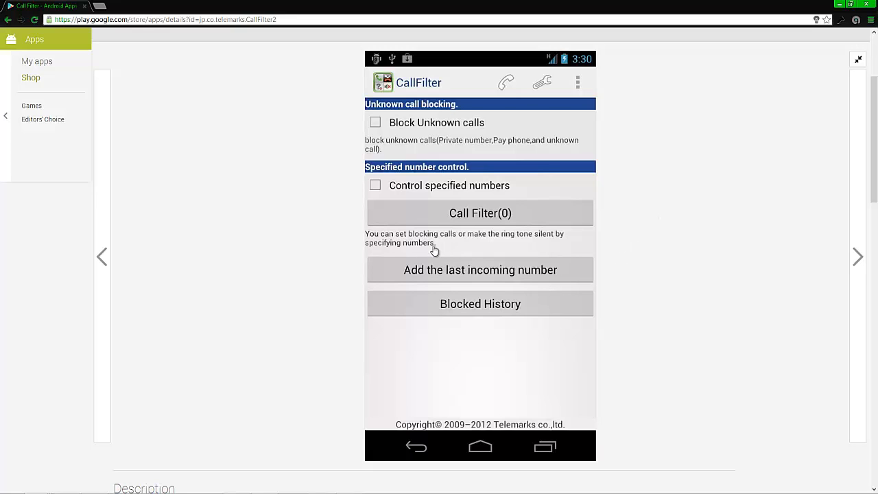
{"action": "mouse_move", "coordinate": [519, 249]}
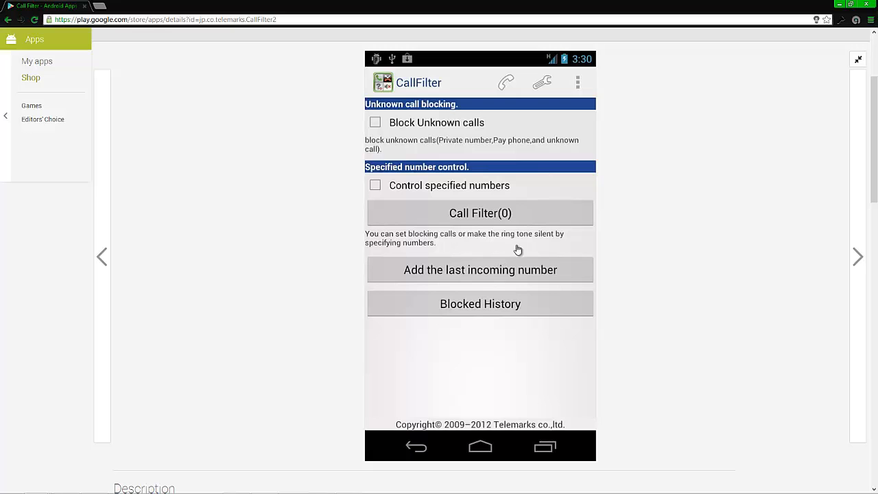
{"action": "mouse_move", "coordinate": [671, 154]}
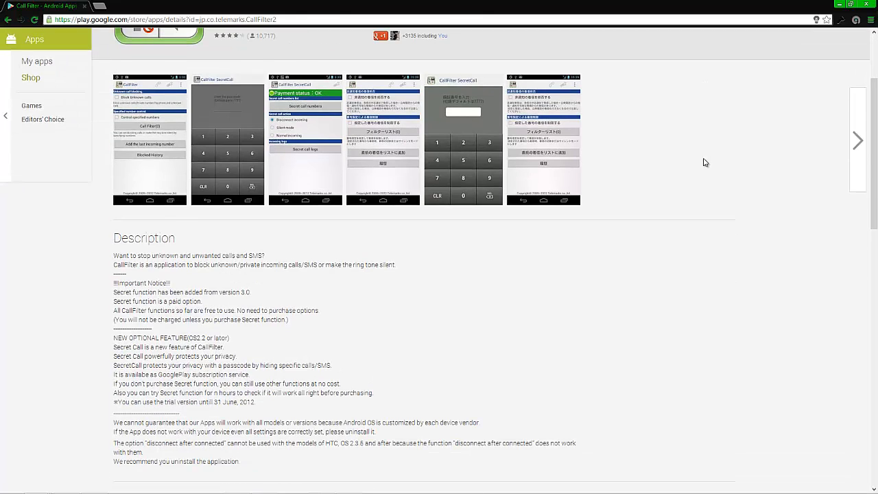
{"action": "mouse_move", "coordinate": [205, 365]}
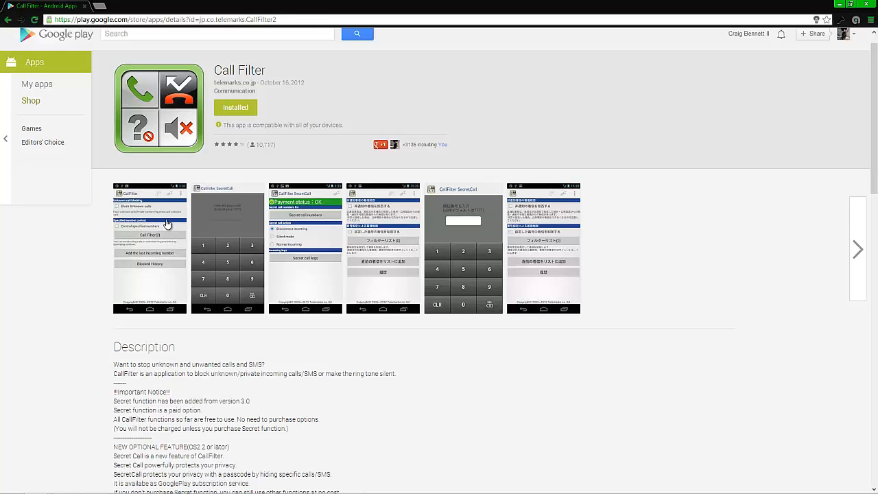
Scroll the Call Filter listing to reach the description below the screenshot strip
{"action": "scroll", "scroll_direction": "down", "scroll_amount": 3}
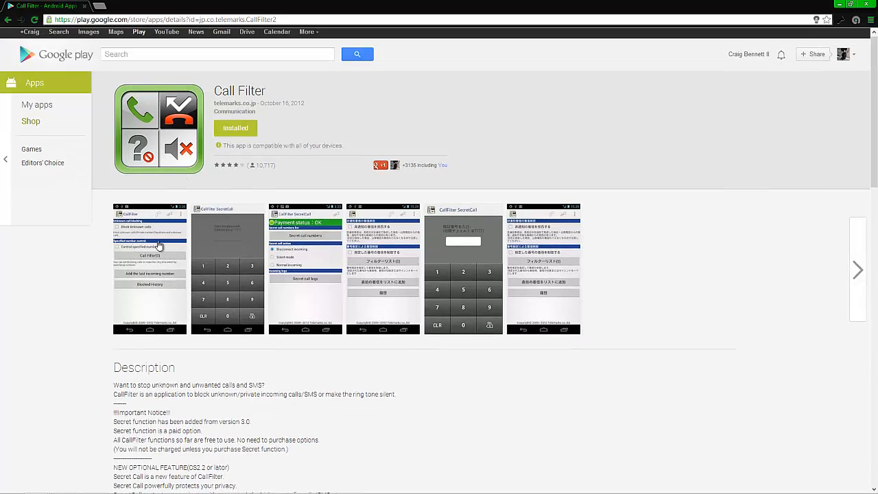
Enlarge the first Call Filter screenshot showing the call blocking options screen
{"action": "left_click", "coordinate": [149, 267]}
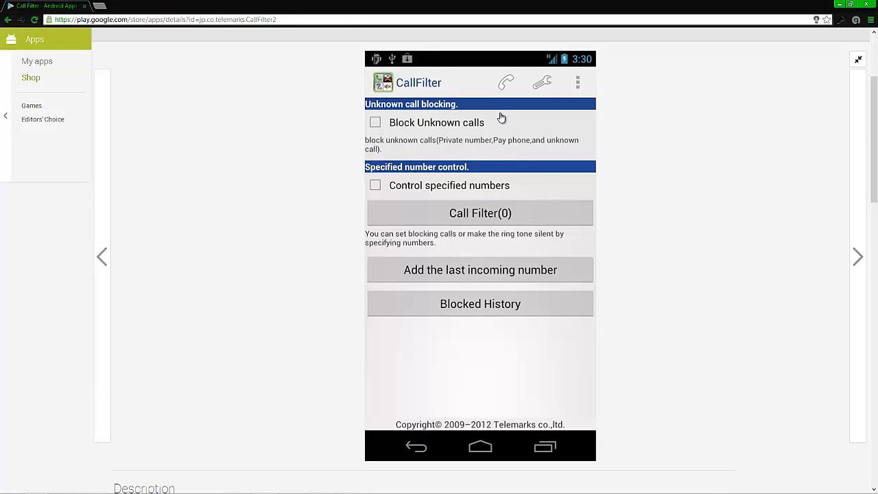
{"action": "mouse_move", "coordinate": [387, 189]}
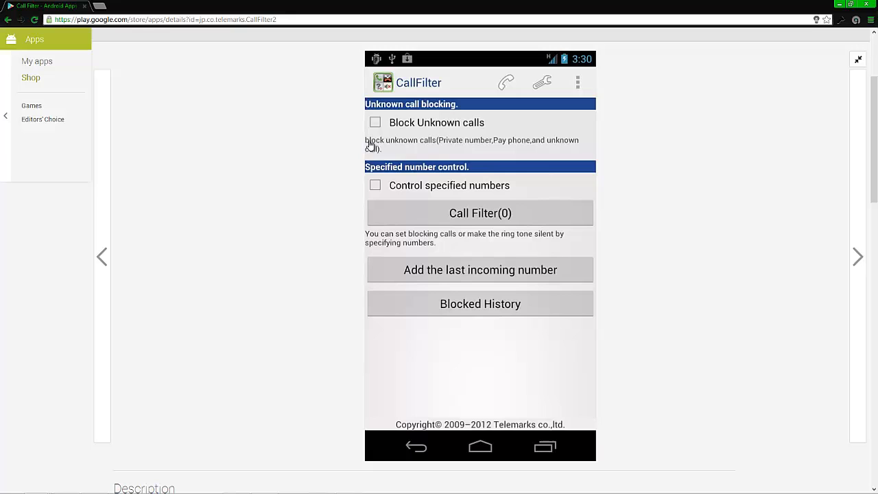
{"action": "mouse_move", "coordinate": [481, 127]}
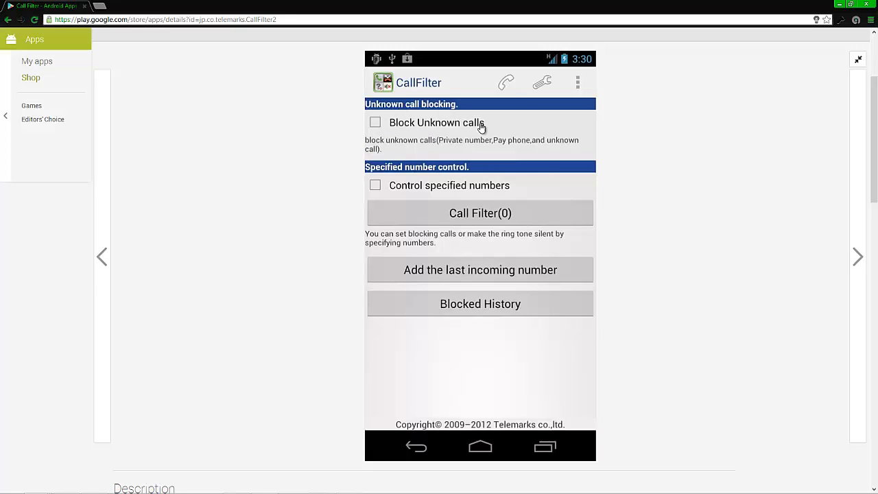
{"action": "mouse_move", "coordinate": [511, 118]}
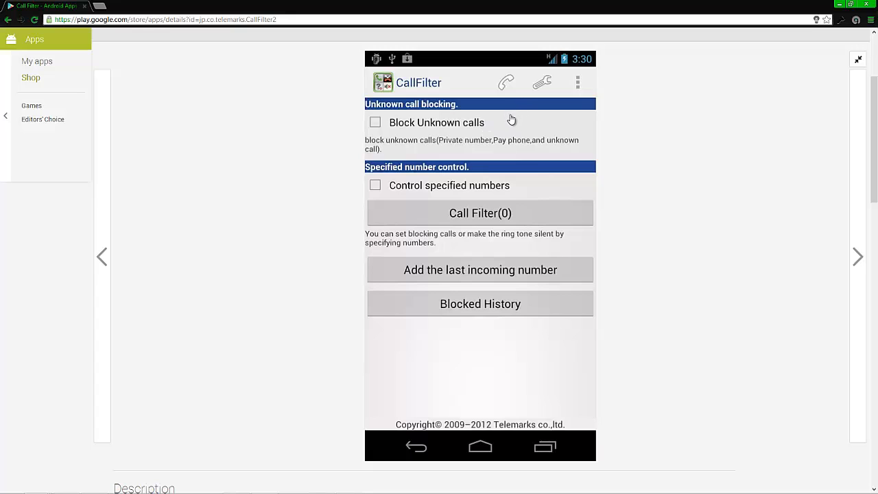
{"action": "mouse_move", "coordinate": [513, 185]}
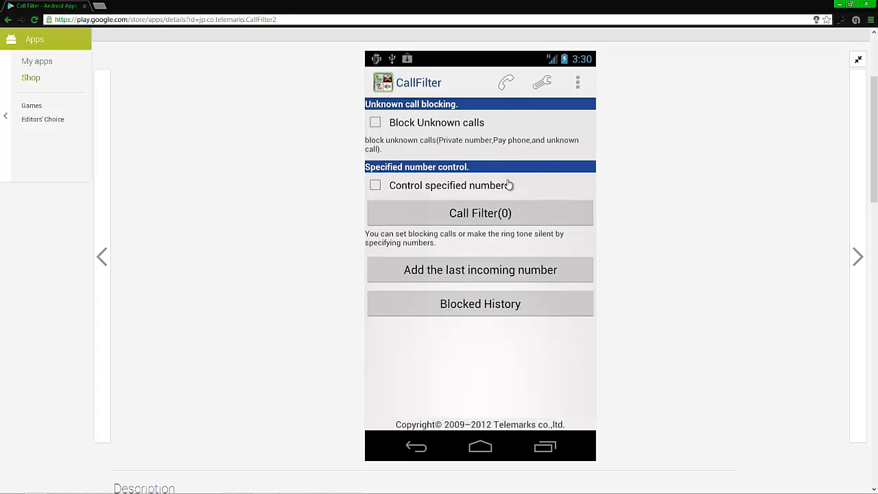
{"action": "mouse_move", "coordinate": [530, 211]}
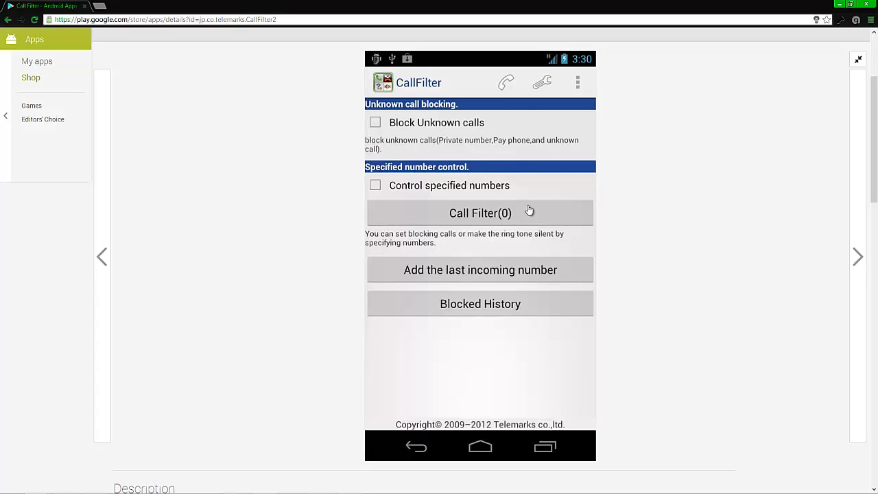
{"action": "mouse_move", "coordinate": [417, 261]}
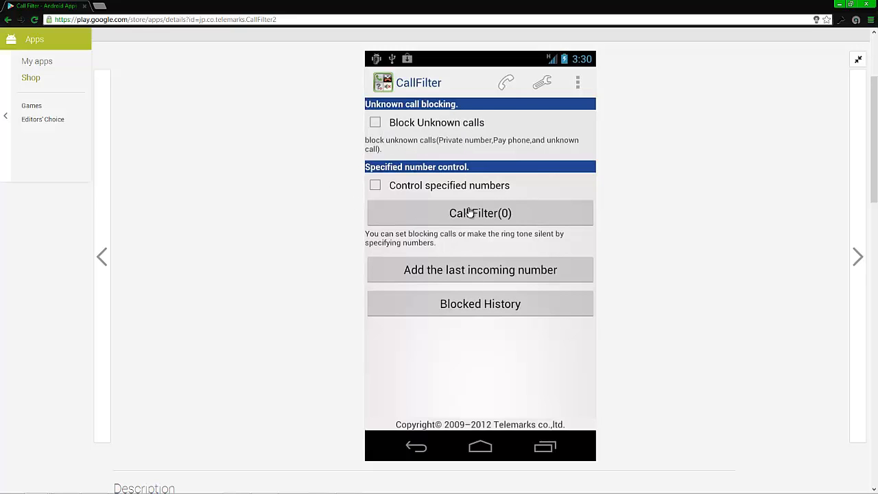
{"action": "mouse_move", "coordinate": [492, 217]}
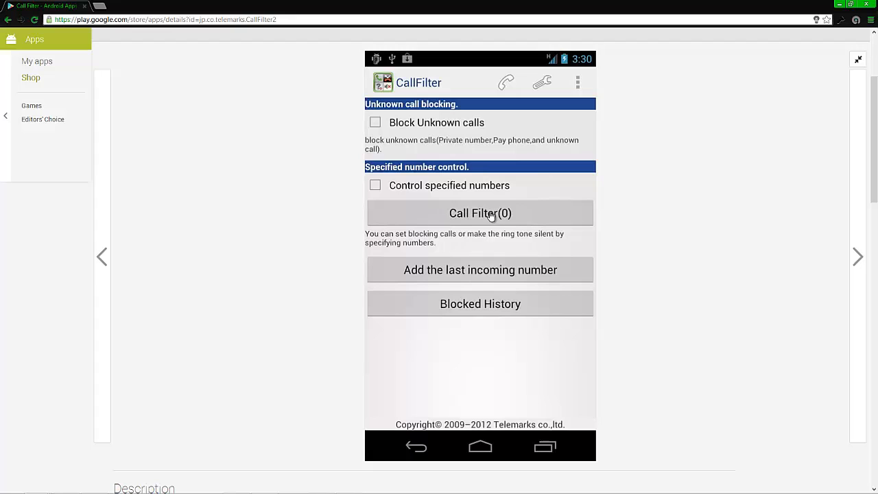
{"action": "mouse_move", "coordinate": [615, 62]}
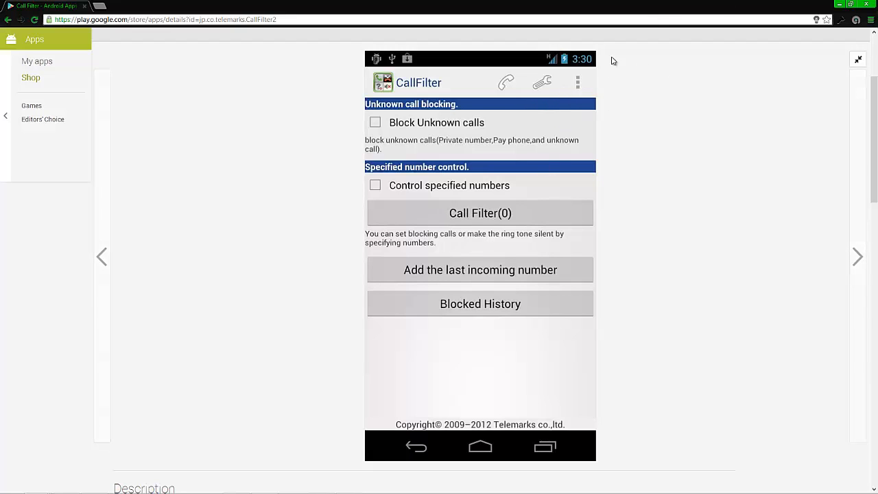
{"action": "mouse_move", "coordinate": [447, 233]}
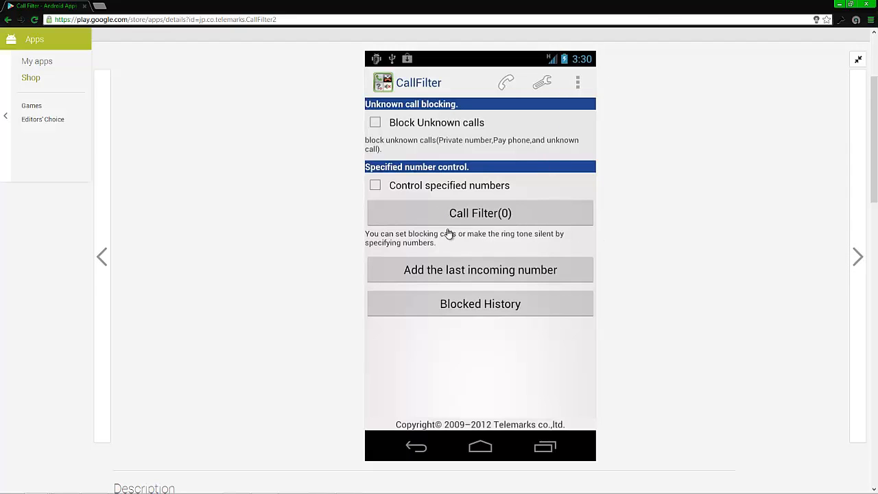
{"action": "mouse_move", "coordinate": [433, 275]}
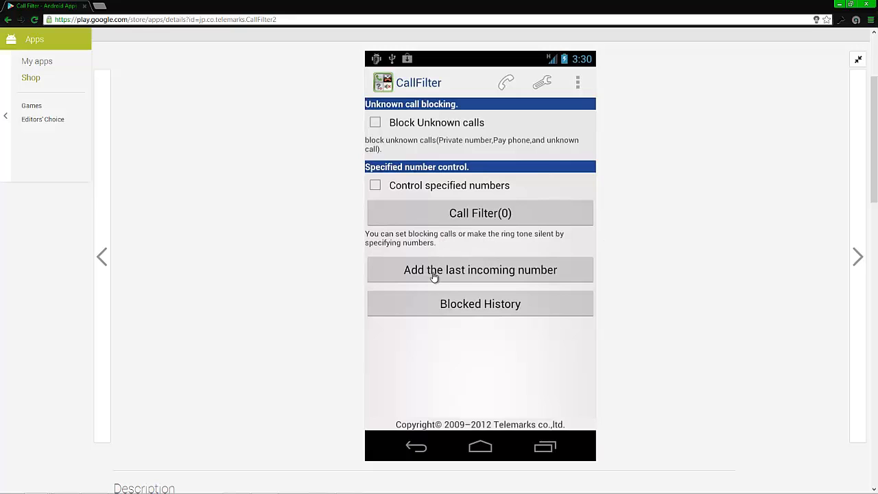
{"action": "mouse_move", "coordinate": [542, 82]}
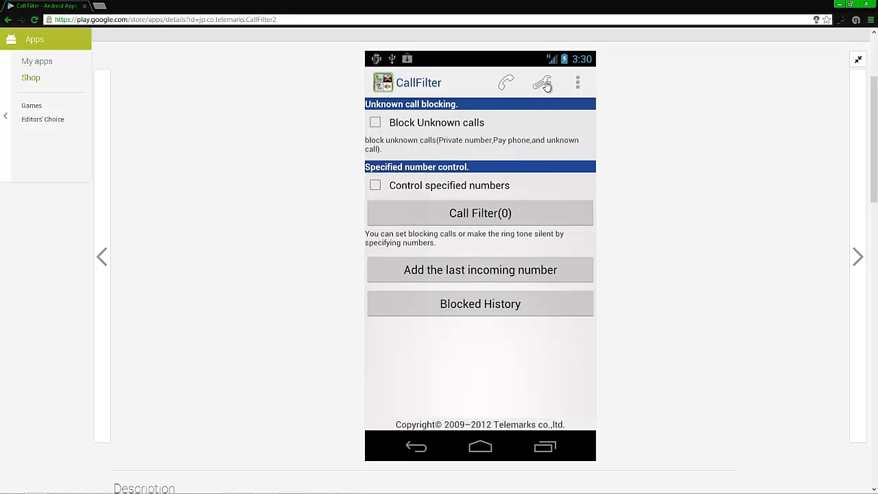
{"action": "mouse_move", "coordinate": [544, 88]}
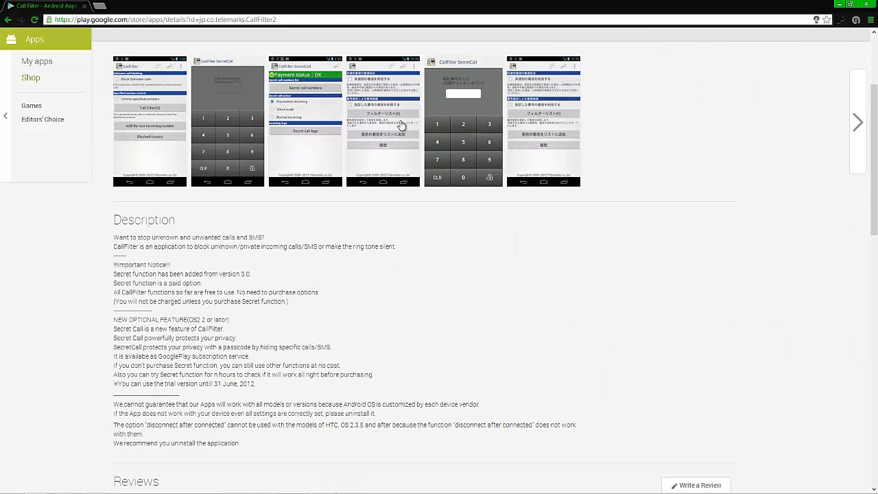
{"action": "mouse_move", "coordinate": [328, 217]}
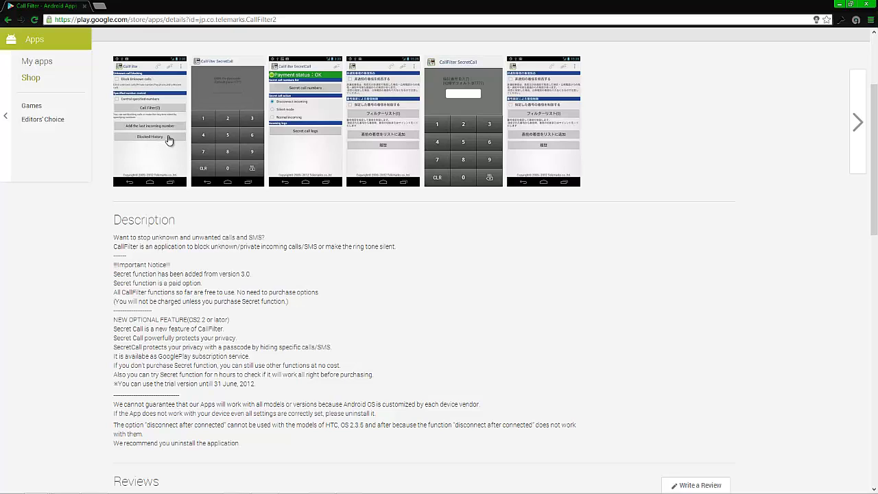
{"action": "mouse_move", "coordinate": [291, 198]}
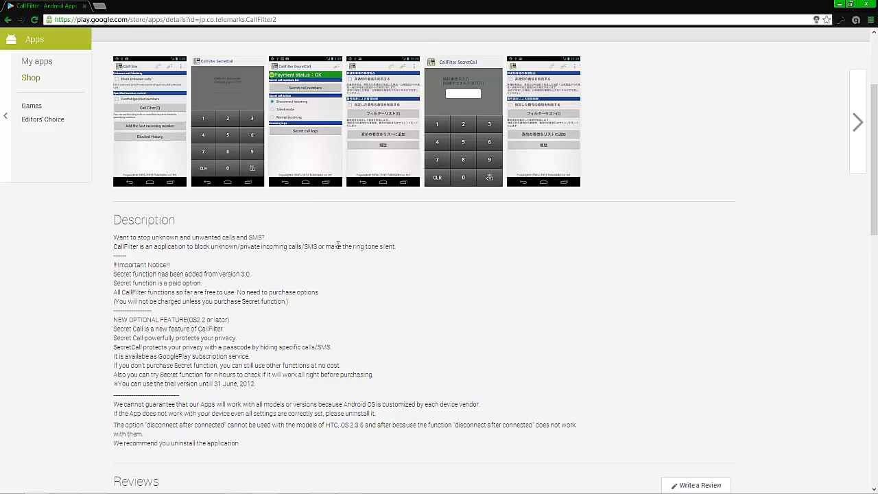
{"action": "scroll", "scroll_direction": "down", "scroll_amount": 3}
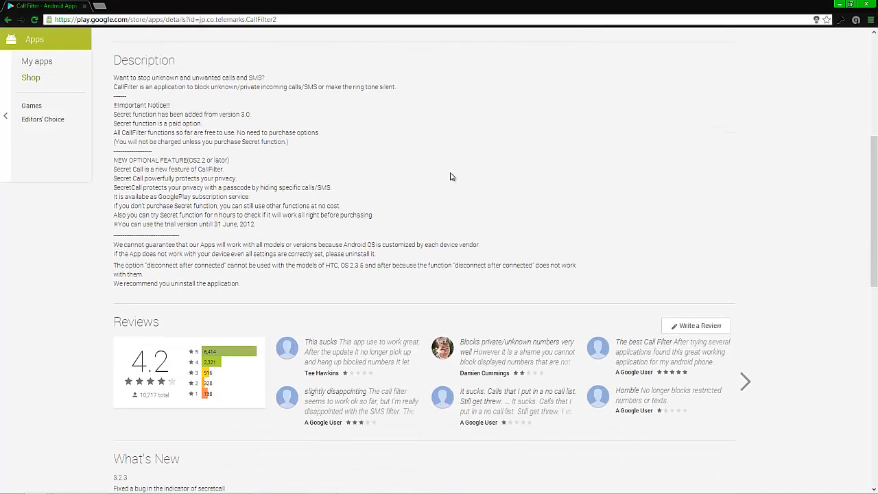
{"action": "mouse_move", "coordinate": [454, 279]}
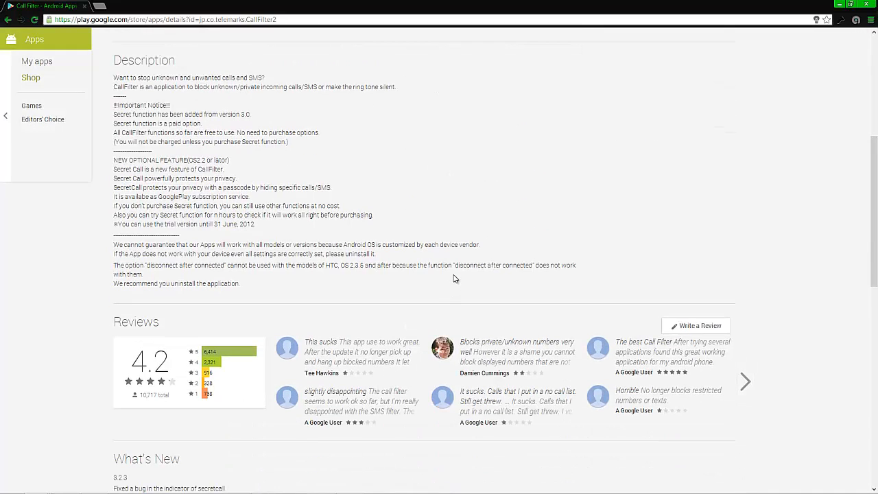
{"action": "mouse_move", "coordinate": [361, 378]}
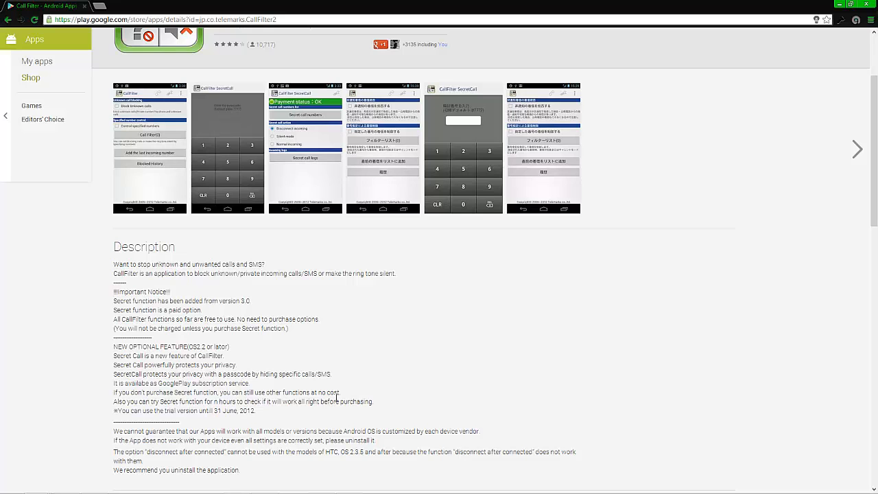
{"action": "scroll", "scroll_direction": "down", "scroll_amount": 3}
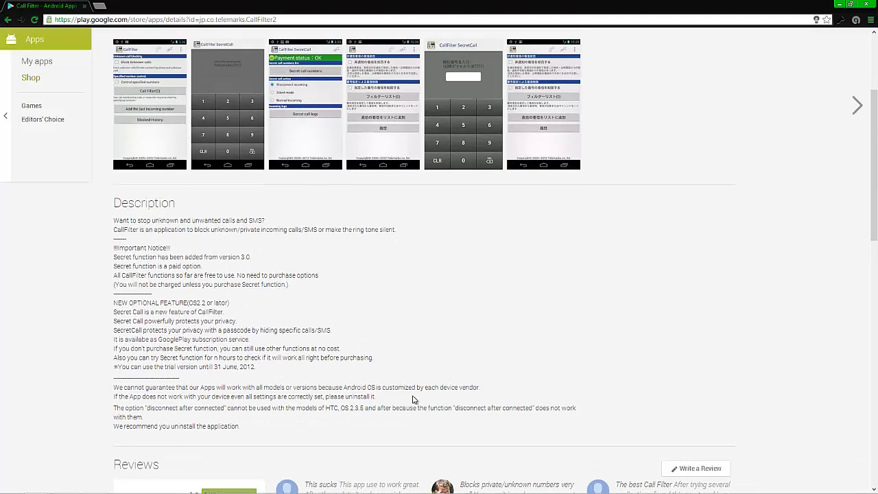
{"action": "scroll", "scroll_direction": "down", "scroll_amount": 3}
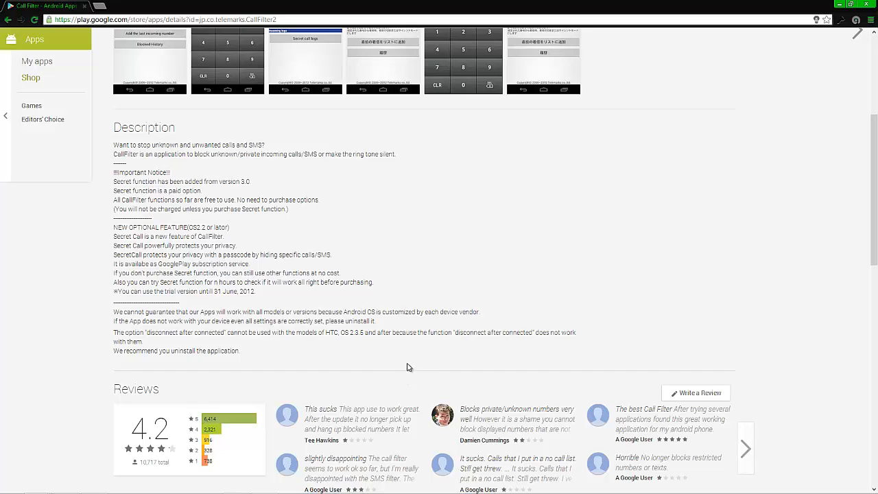
{"action": "mouse_move", "coordinate": [400, 379]}
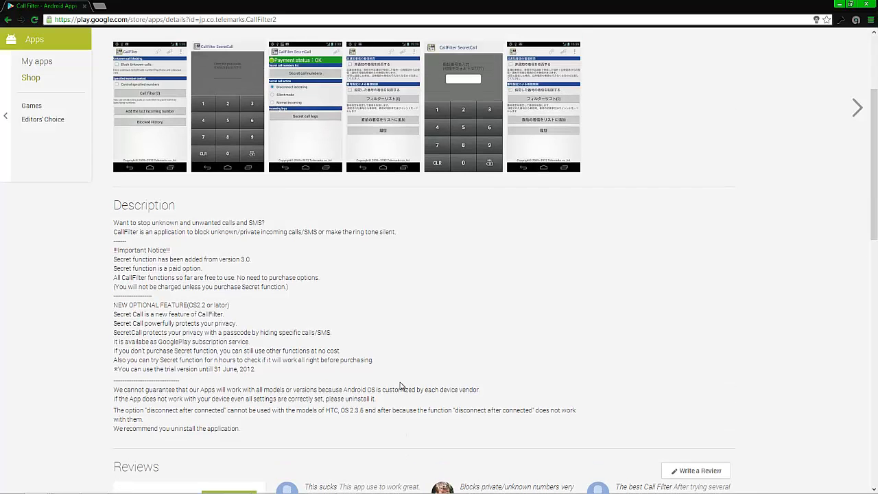
{"action": "scroll", "scroll_direction": "down", "scroll_amount": 3}
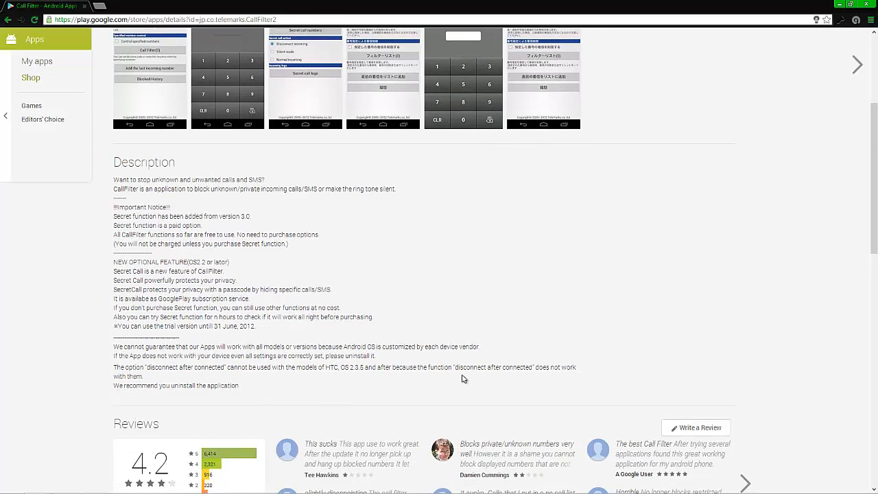
{"action": "scroll", "scroll_direction": "down", "scroll_amount": 3}
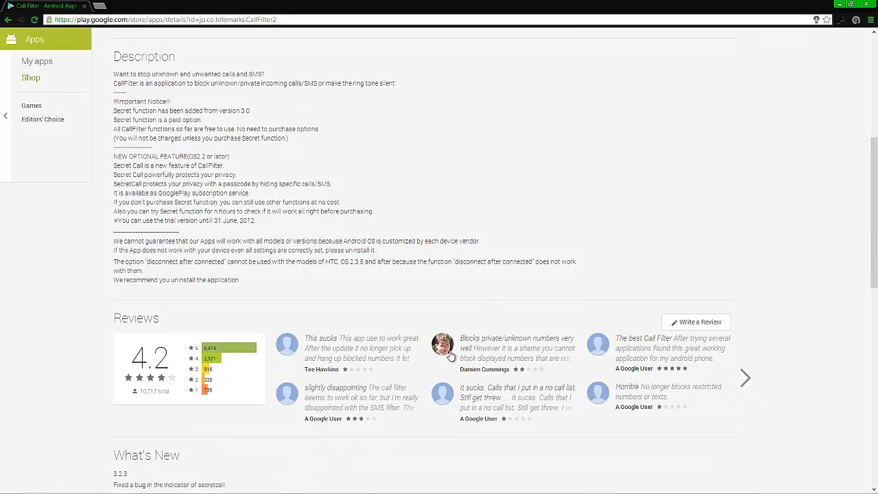
{"action": "mouse_move", "coordinate": [404, 345]}
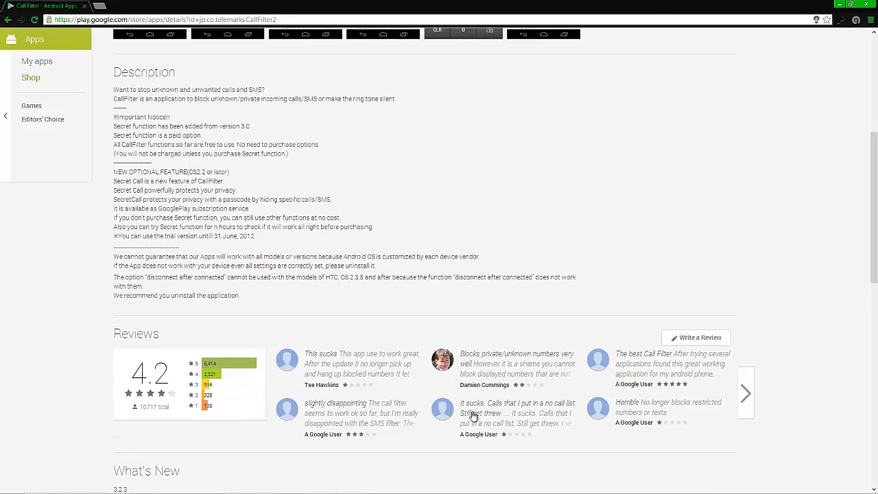
{"action": "mouse_move", "coordinate": [404, 326]}
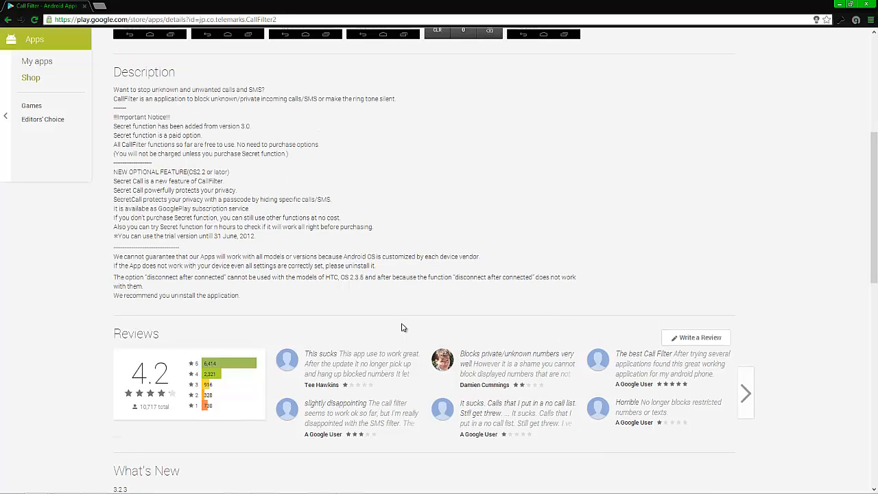
{"action": "scroll", "scroll_direction": "up", "scroll_amount": 3}
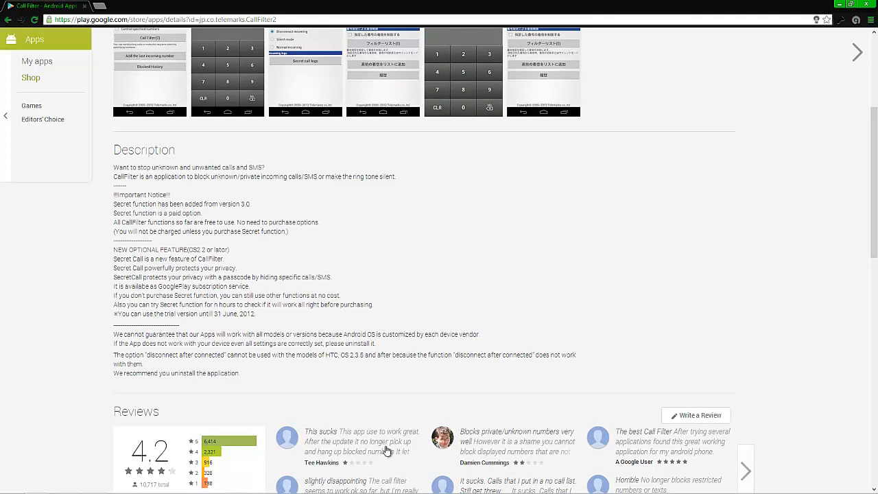
{"action": "scroll", "scroll_direction": "up", "scroll_amount": 3}
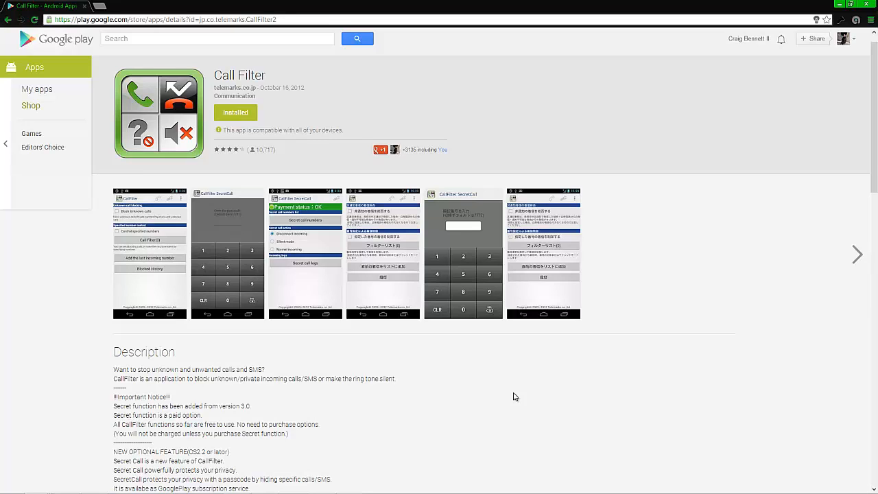
{"action": "mouse_move", "coordinate": [516, 397]}
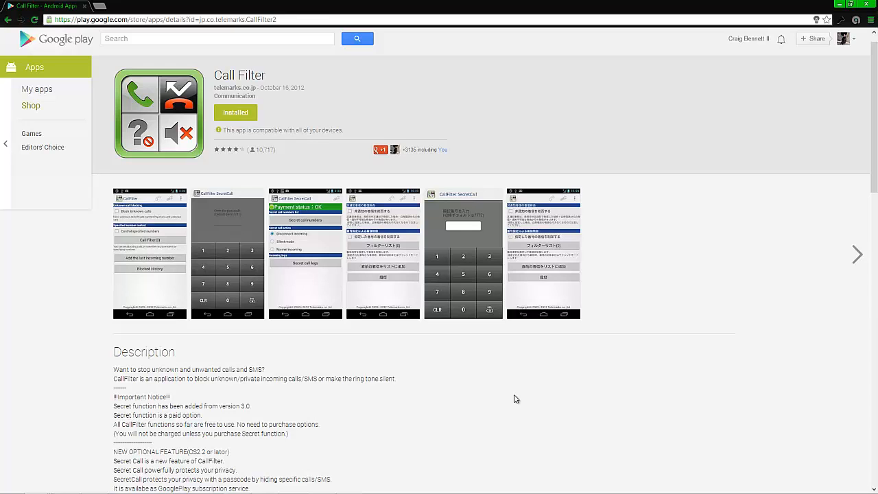
Nudge the Call Filter listing down so the screenshot strip sits above the description
{"action": "scroll", "scroll_direction": "down", "scroll_amount": 3}
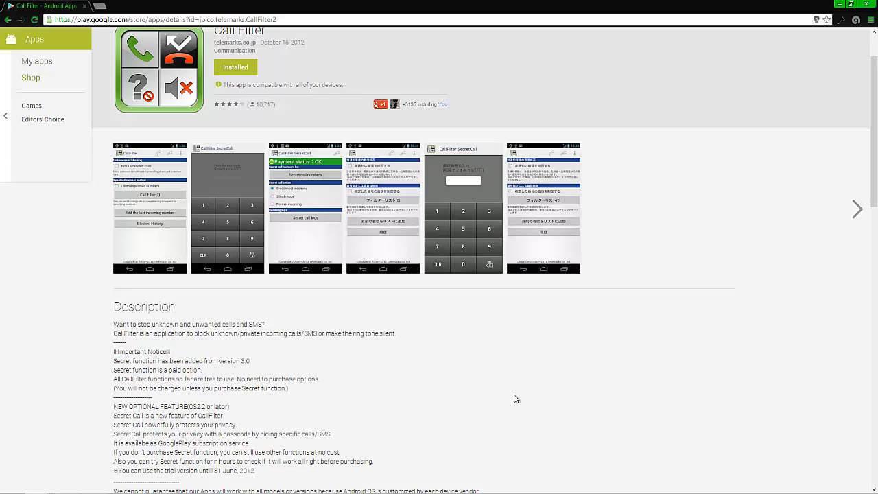
{"action": "mouse_move", "coordinate": [783, 437]}
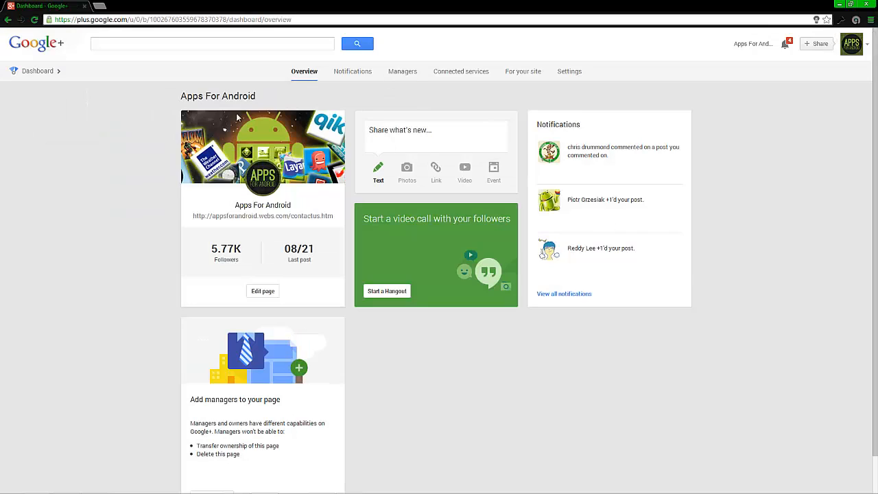
Use the Google+ navigation list to reach the Apps For Android page's posts view
{"action": "left_click", "coordinate": [14, 71]}
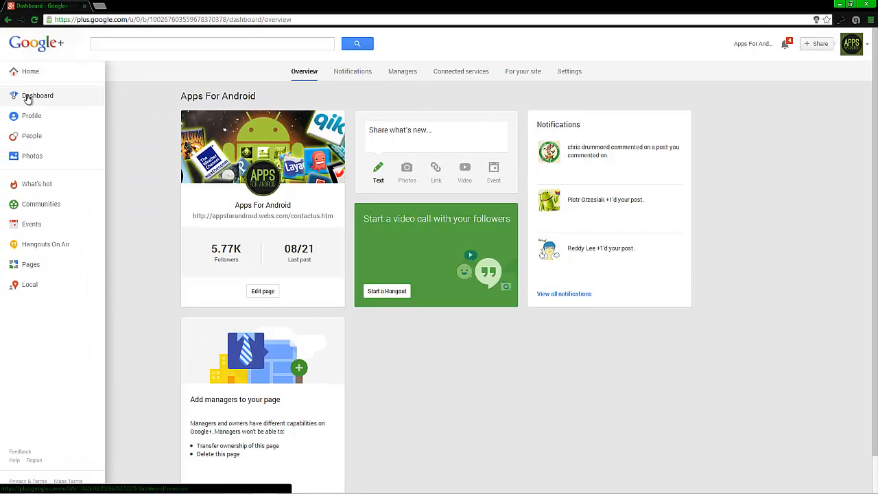
{"action": "left_click", "coordinate": [37, 96]}
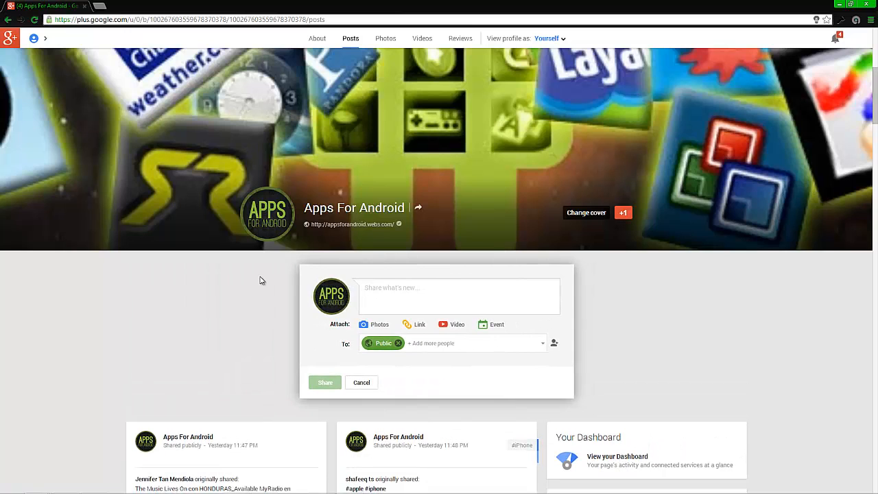
{"action": "type", "text": "@app"}
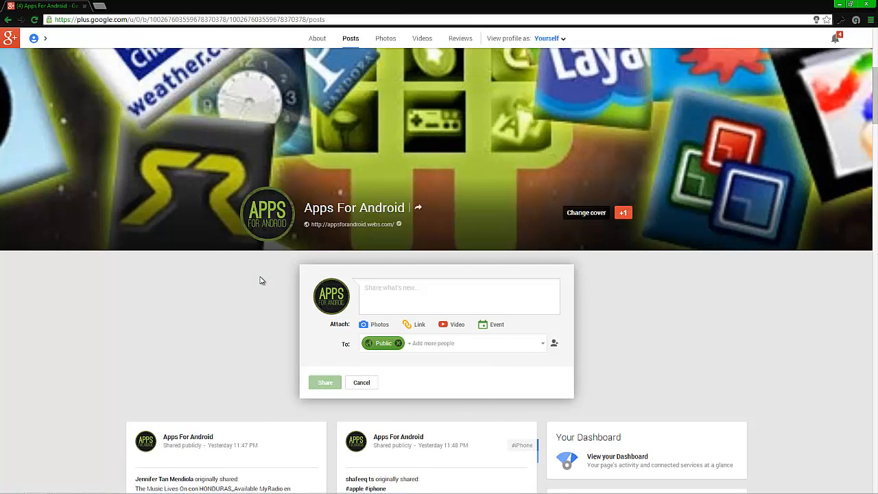
{"action": "mouse_move", "coordinate": [269, 277]}
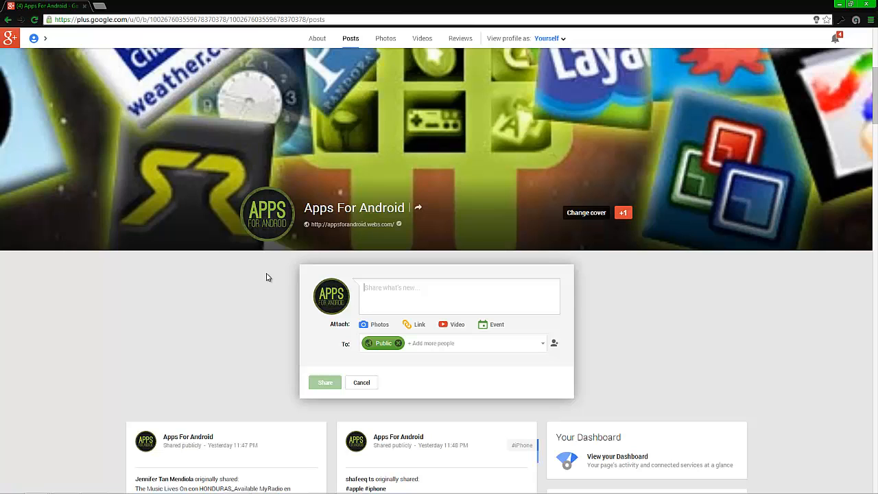
{"action": "mouse_move", "coordinate": [246, 327]}
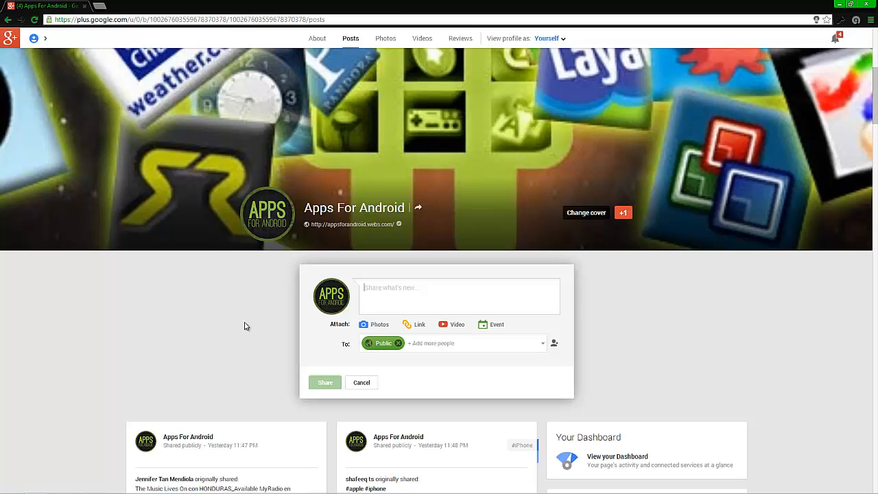
{"action": "mouse_move", "coordinate": [252, 324]}
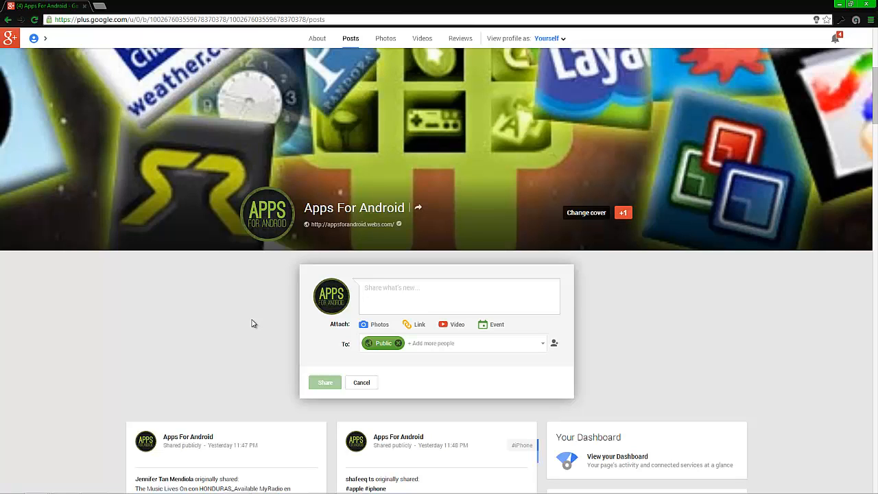
{"action": "mouse_move", "coordinate": [102, 296]}
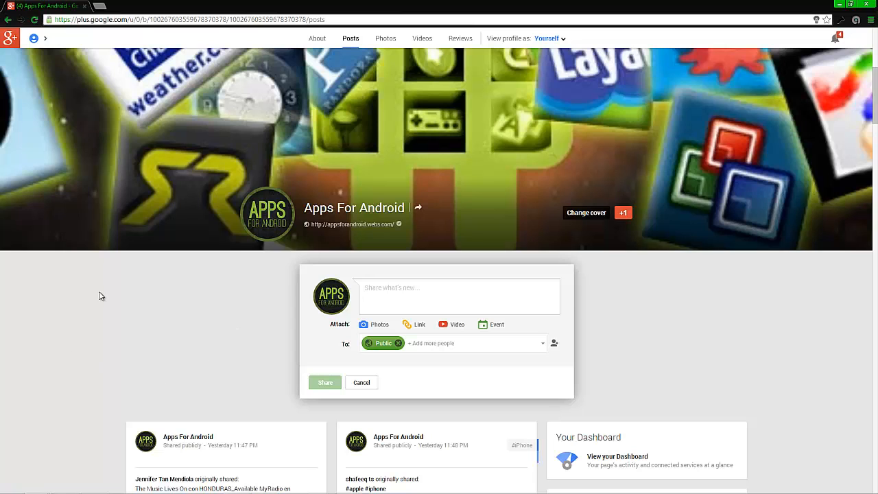
{"action": "mouse_move", "coordinate": [299, 207]}
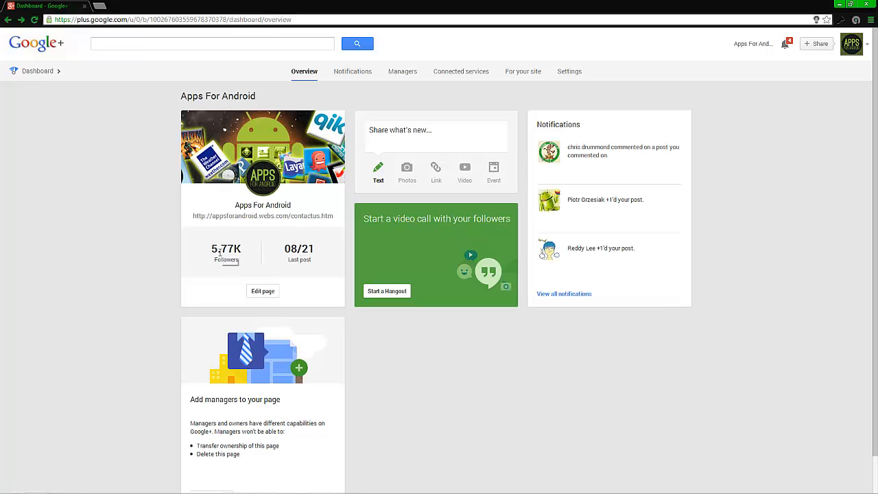
{"action": "mouse_move", "coordinate": [261, 261]}
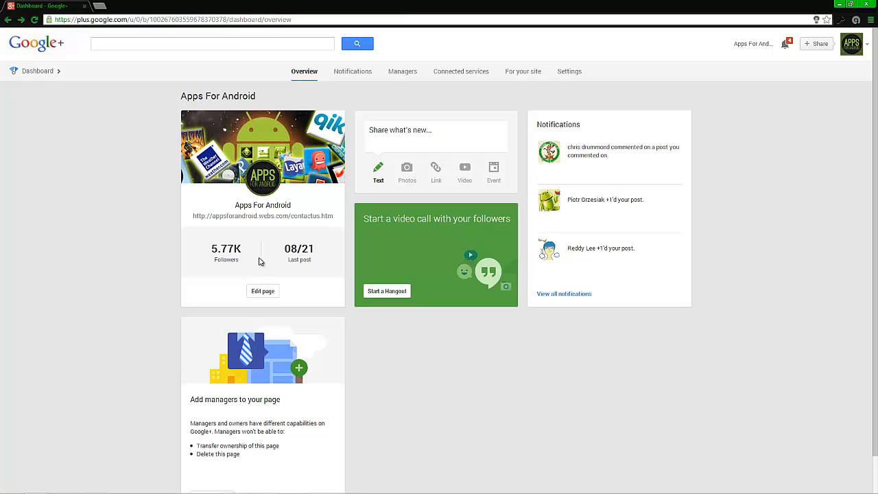
{"action": "scroll", "scroll_direction": "down", "scroll_amount": 3}
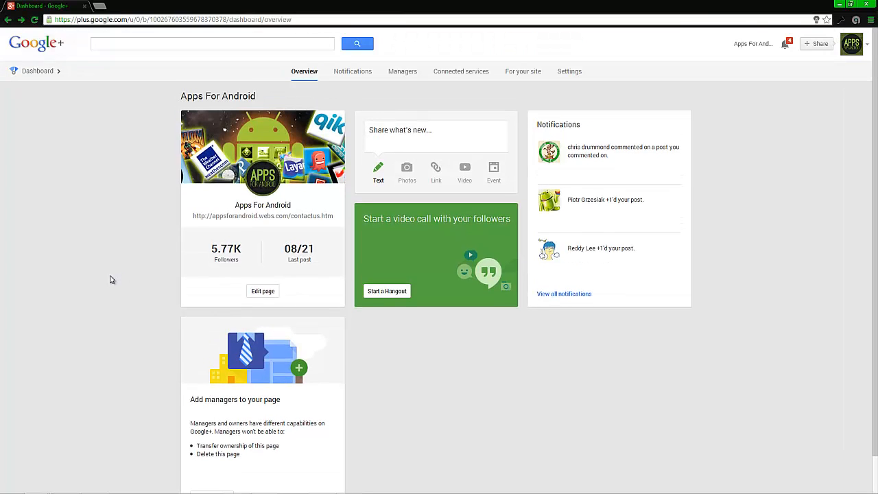
{"action": "mouse_move", "coordinate": [107, 269]}
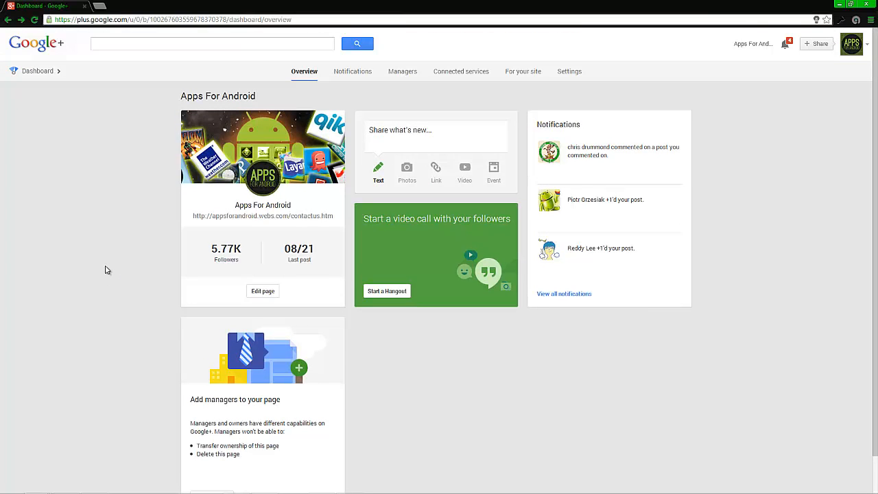
{"action": "mouse_move", "coordinate": [93, 275]}
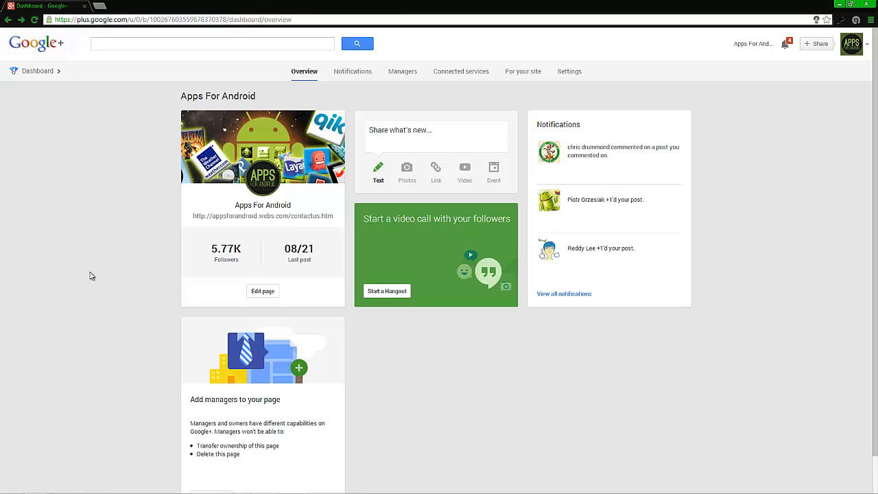
{"action": "mouse_move", "coordinate": [167, 228]}
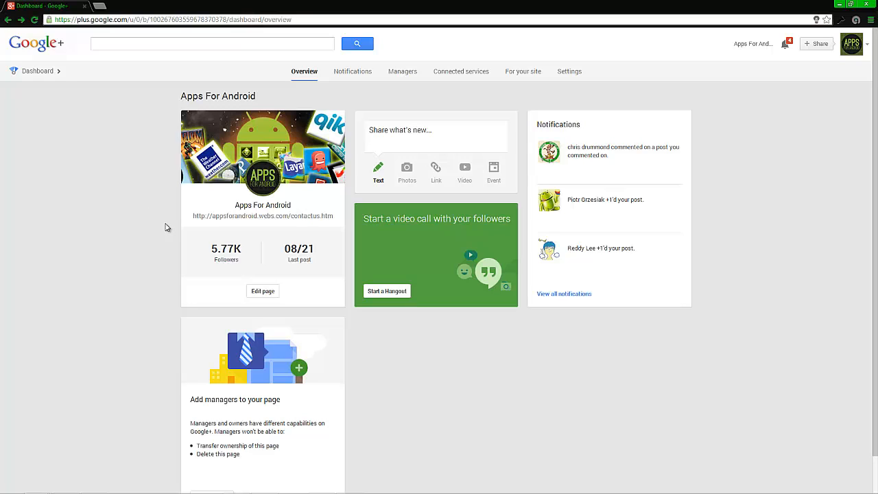
{"action": "mouse_move", "coordinate": [597, 232]}
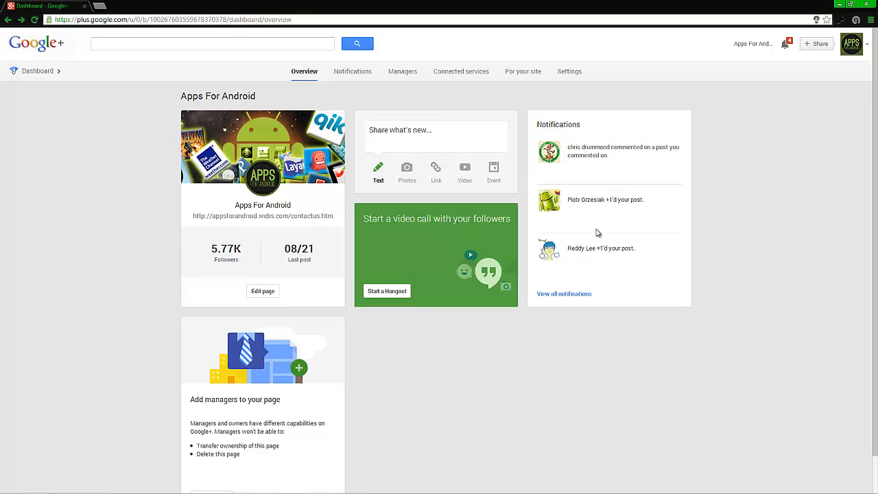